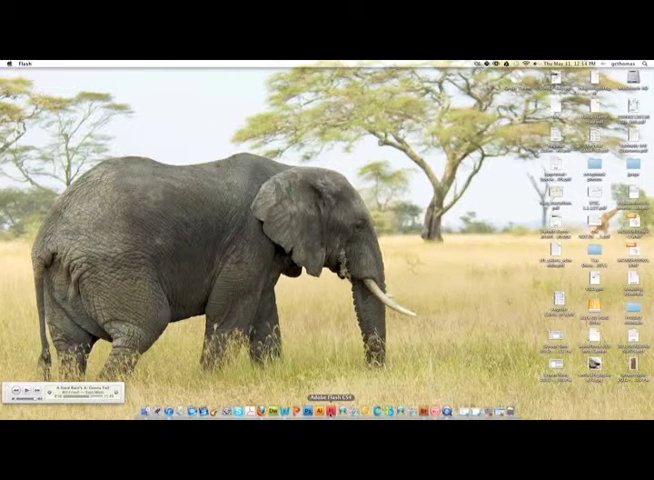
- Launch Flash CS5 from the Dock so its welcome screen appears
click(310, 410)
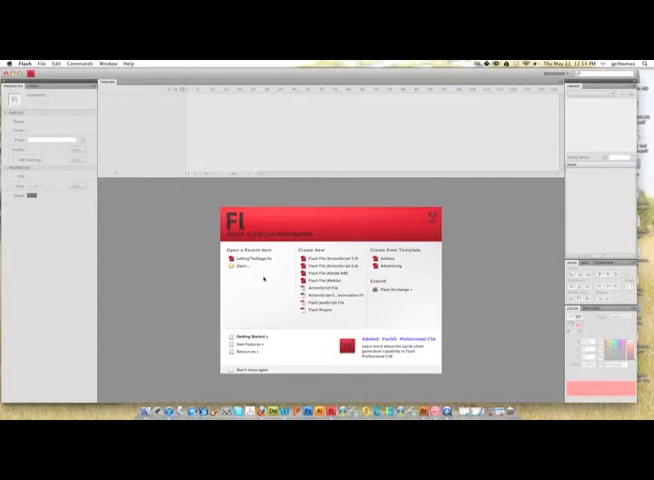
- Create a new blank ActionScript 3.0 document from the welcome screen
click(252, 260)
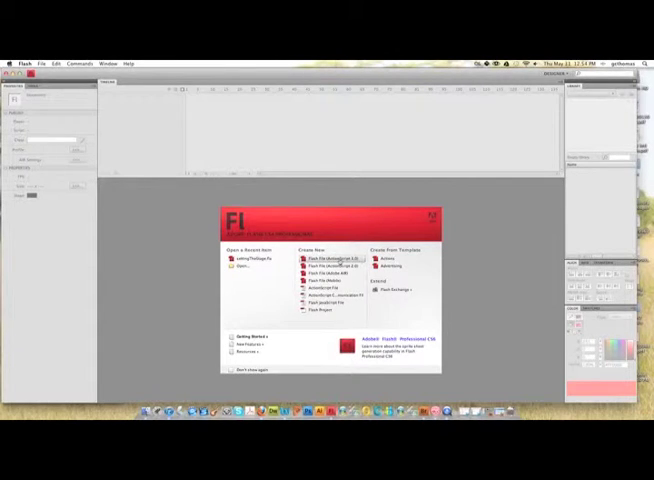
click(330, 258)
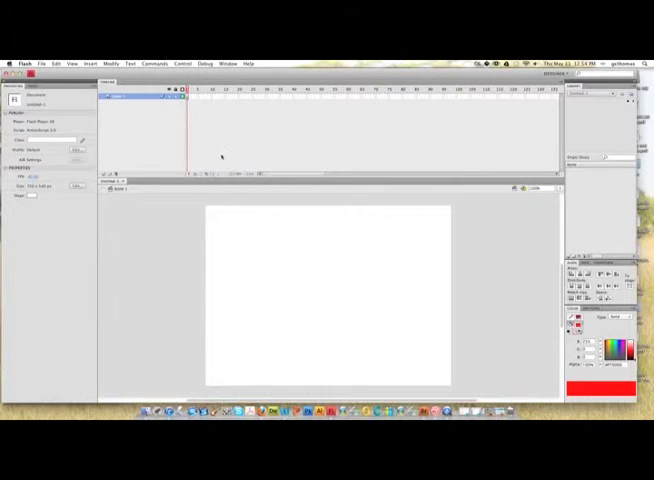
mouse_move(316, 298)
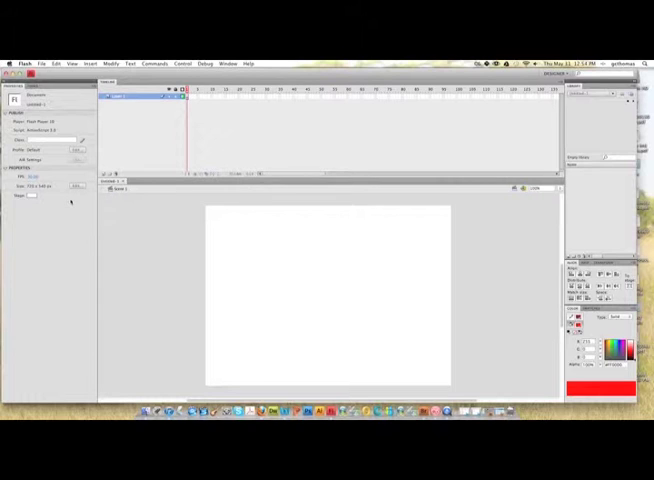
click(78, 188)
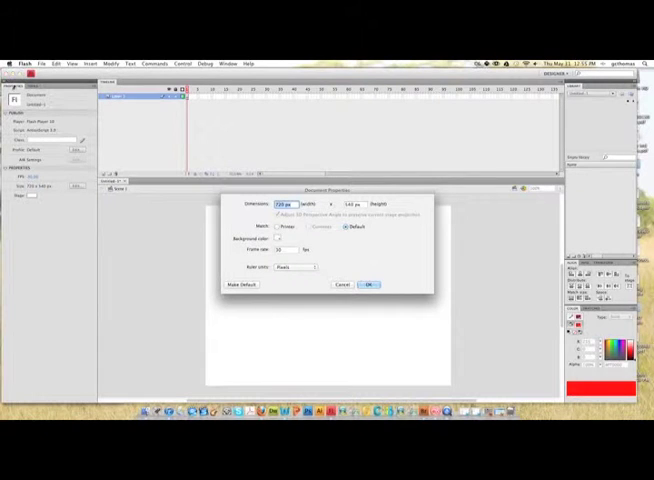
click(368, 284)
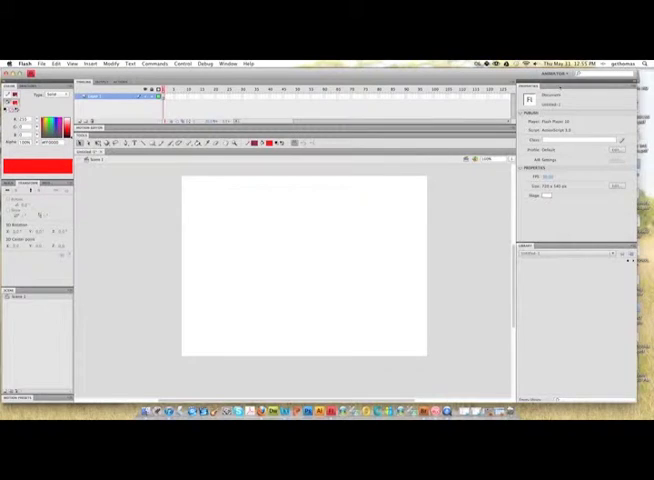
click(564, 76)
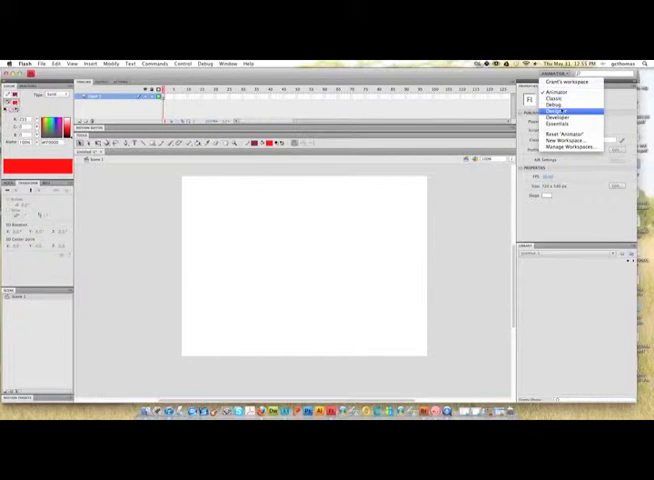
click(556, 116)
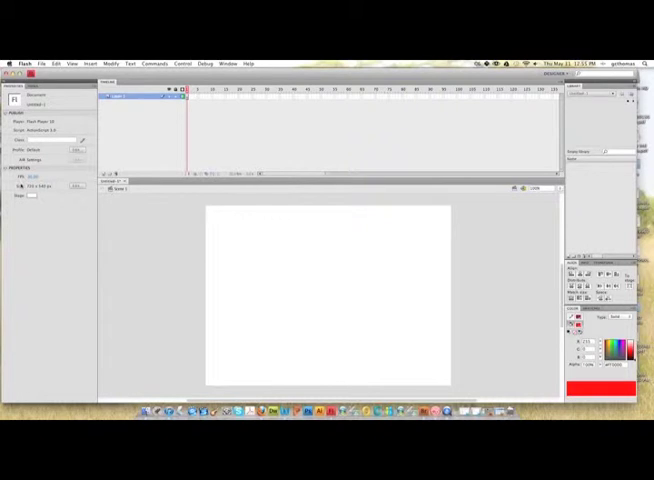
- Set the document's width, height and frame rate in Document properties and confirm
click(76, 188)
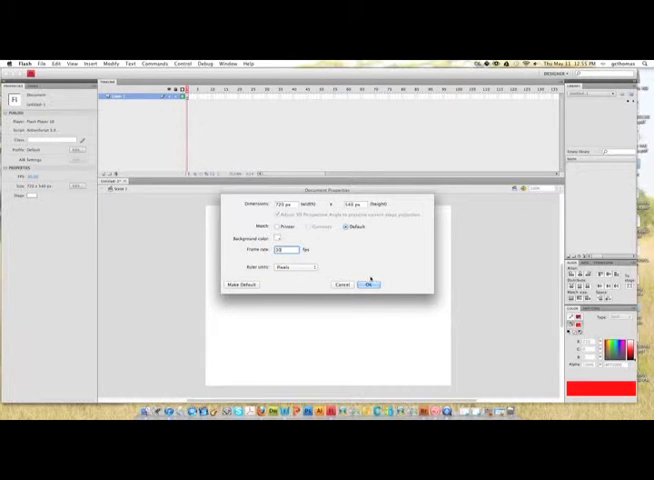
click(368, 284)
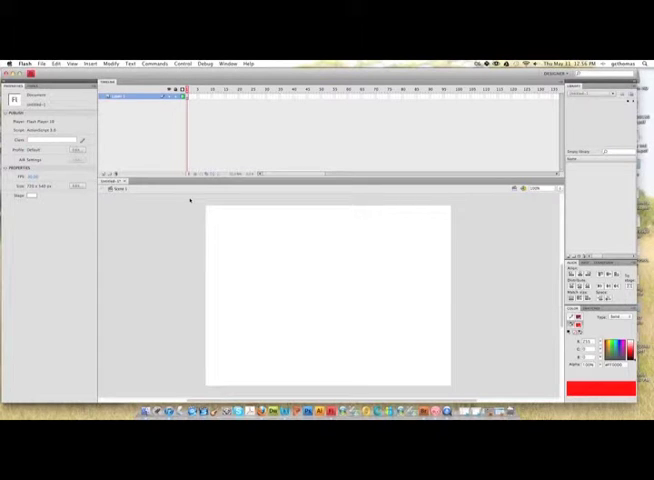
- Insert a new Movie Clip symbol named 'backdrop' and enter its editing canvas
click(92, 64)
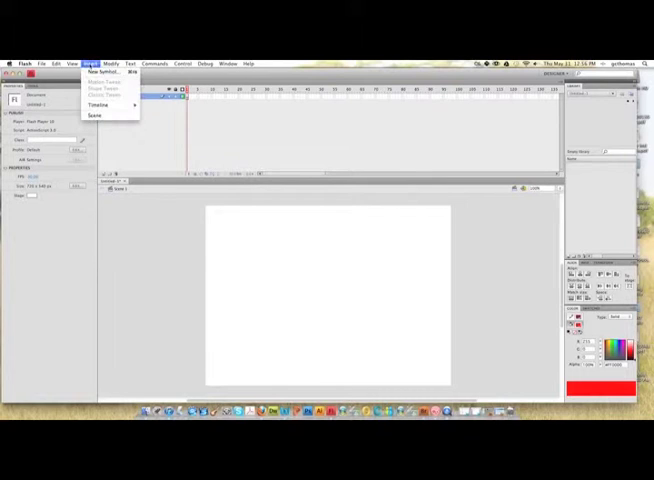
mouse_move(104, 72)
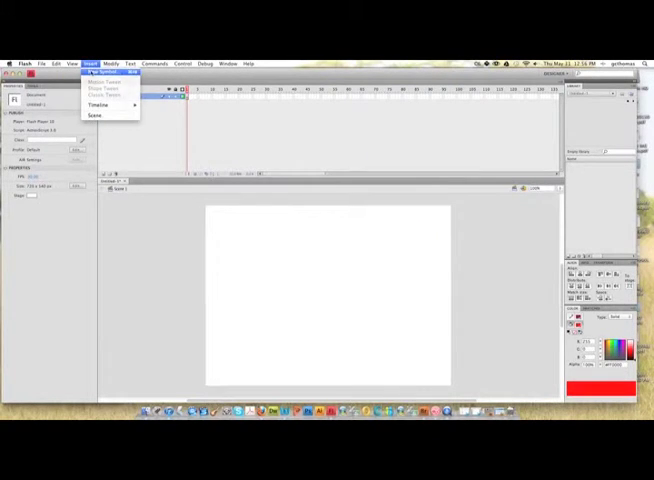
click(104, 72)
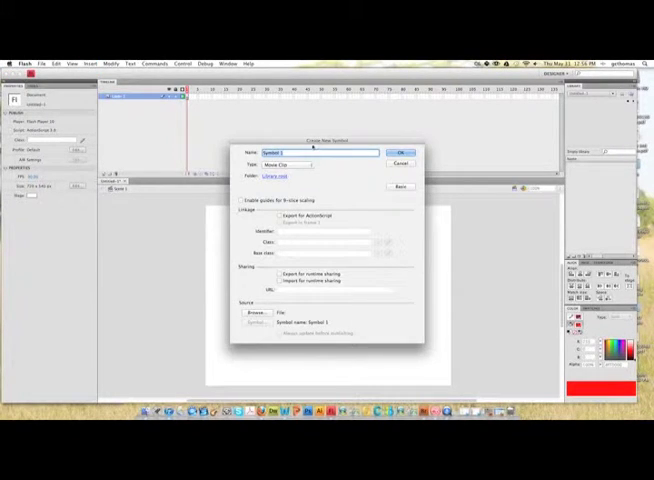
click(290, 164)
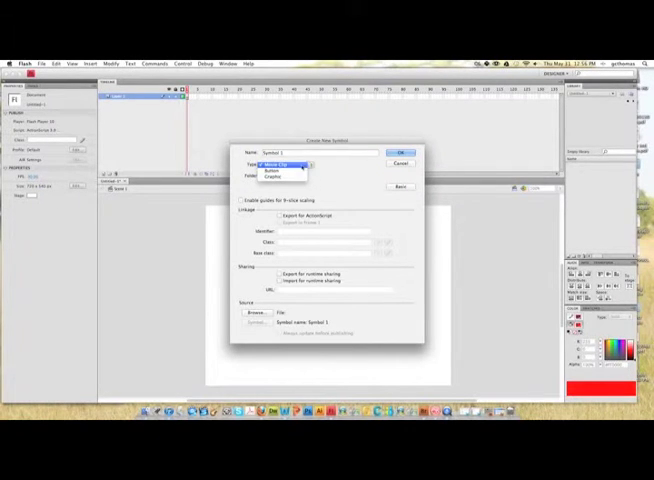
click(288, 164)
text(RainDrop)
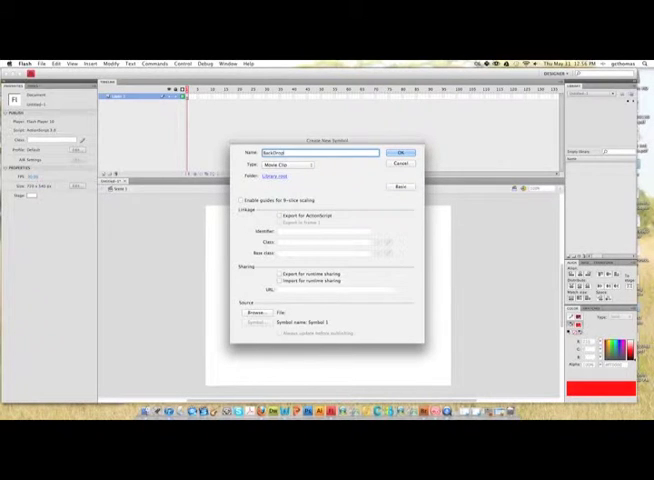
click(400, 152)
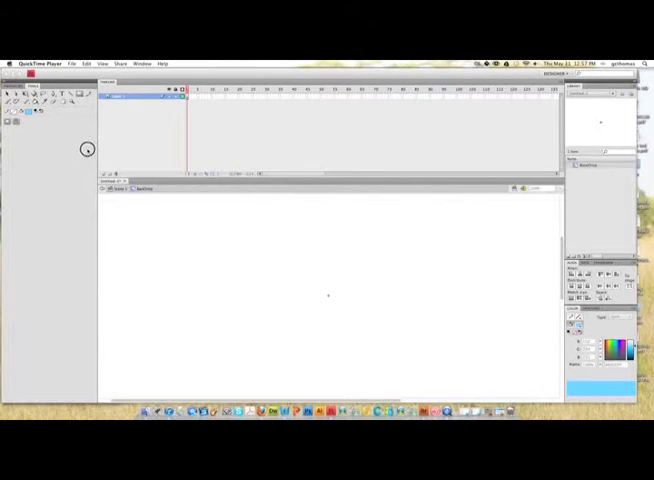
mouse_move(220, 242)
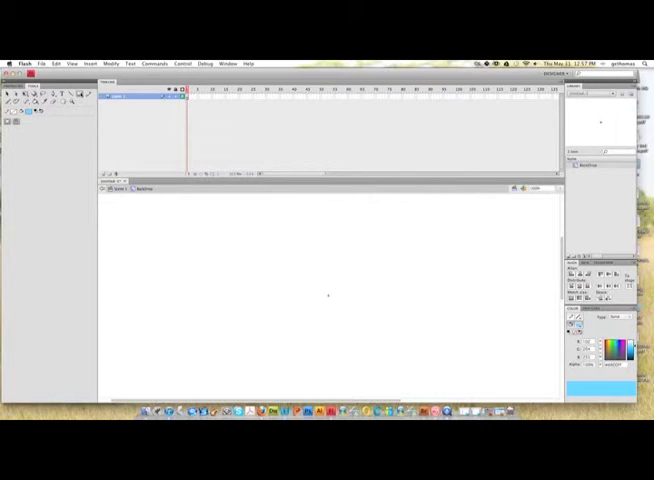
- Draw a large light blue sky rectangle on the symbol's canvas
drag(244, 228, 428, 358)
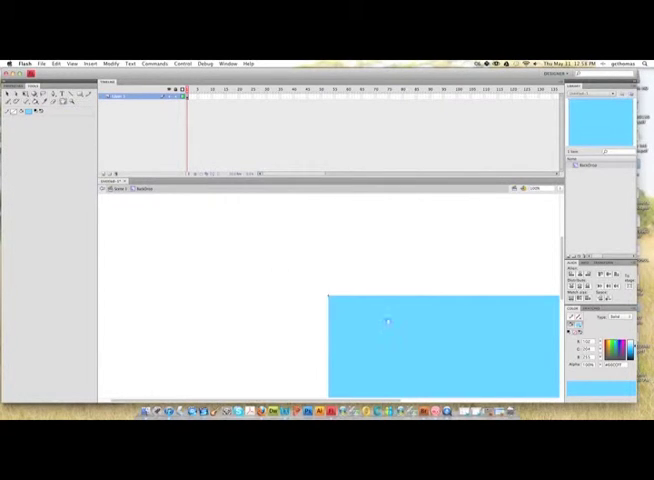
- Centre the sky rectangle and draw a green grass rectangle over its lower half
drag(388, 322, 376, 306)
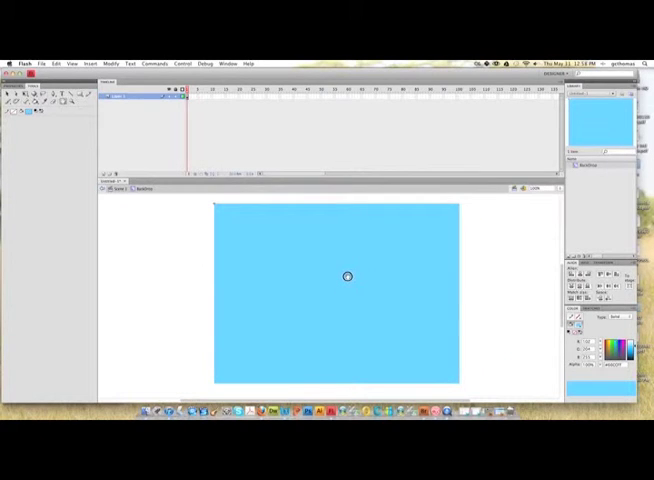
mouse_move(256, 278)
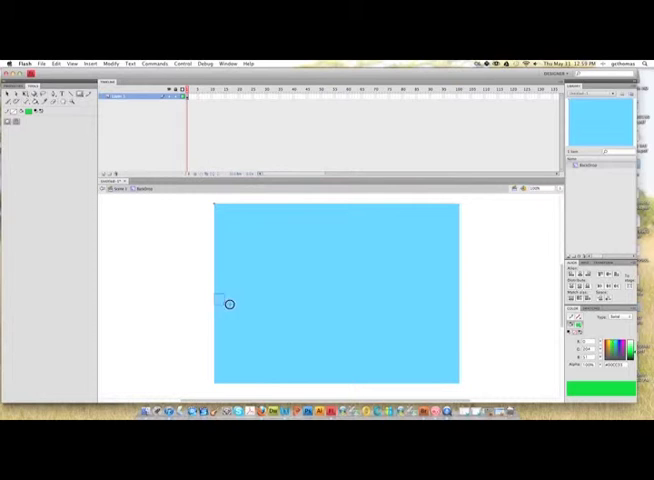
drag(228, 304, 456, 380)
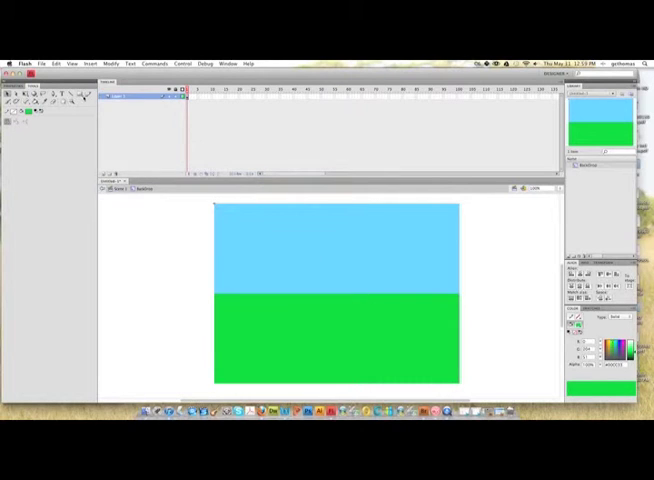
- Draw a white cloud from overlapping ovals in the upper left of the sky
click(80, 96)
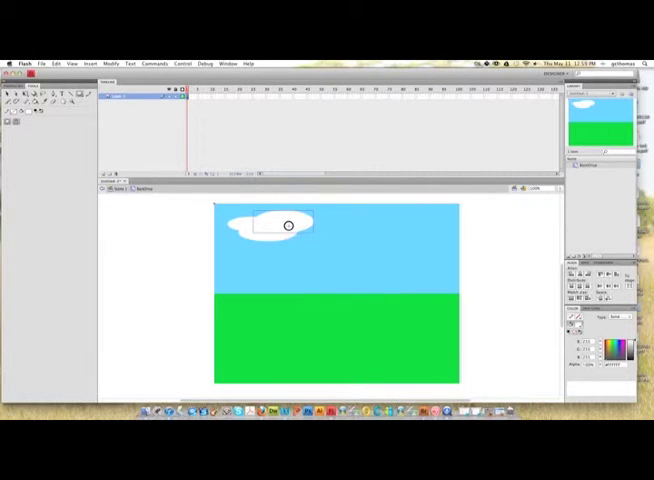
drag(288, 224, 264, 228)
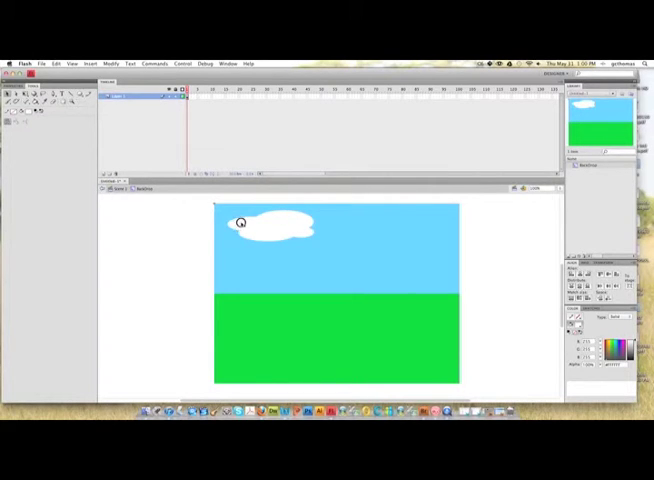
drag(240, 220, 304, 236)
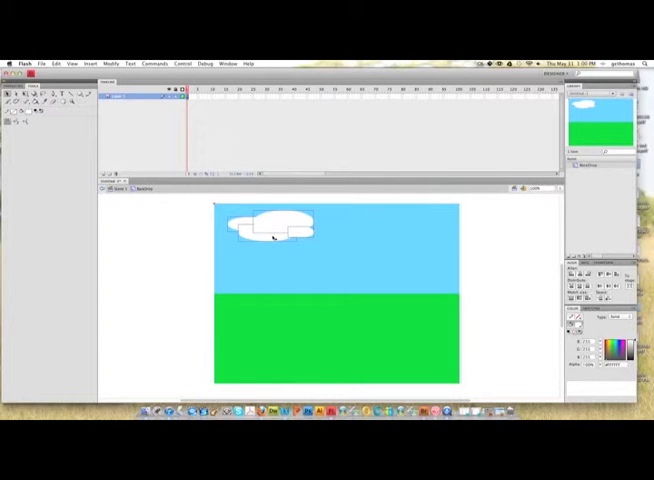
click(56, 64)
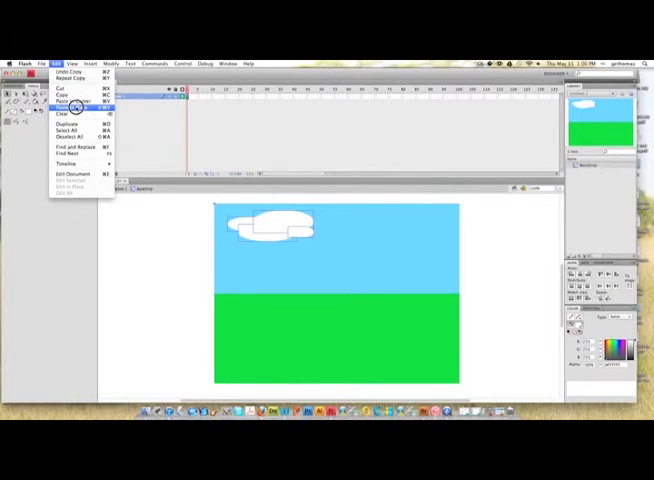
- Duplicate the cloud to place a second one in the upper right of the sky
click(72, 102)
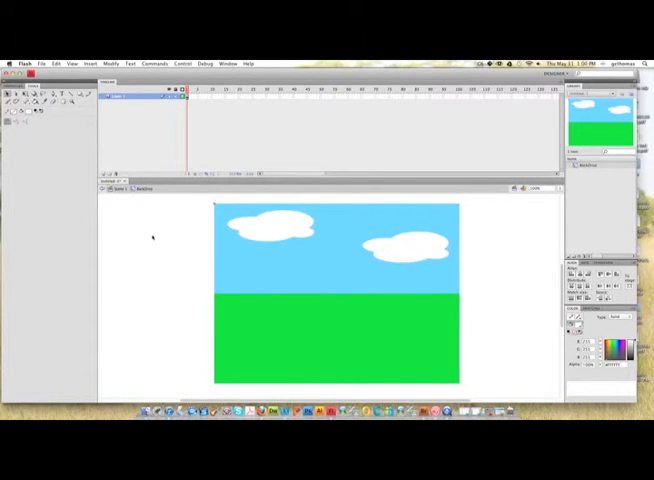
mouse_move(132, 218)
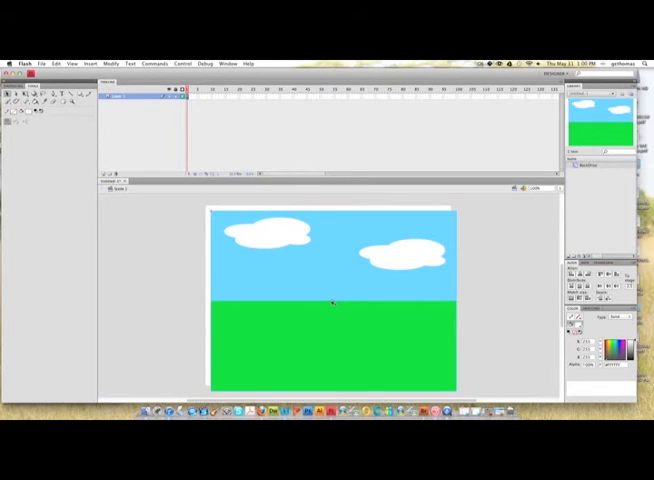
mouse_move(360, 324)
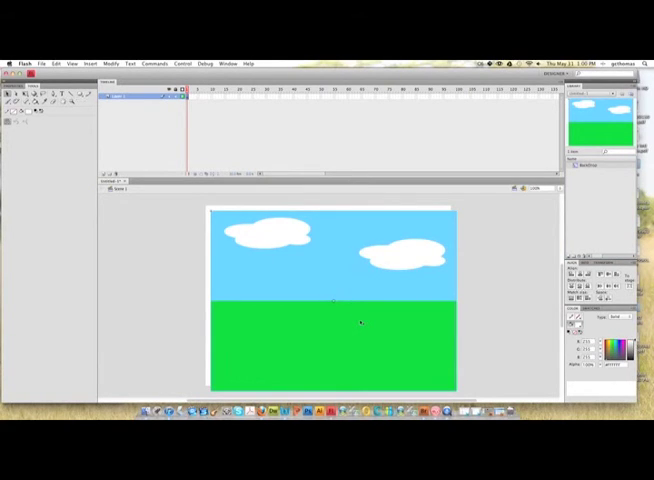